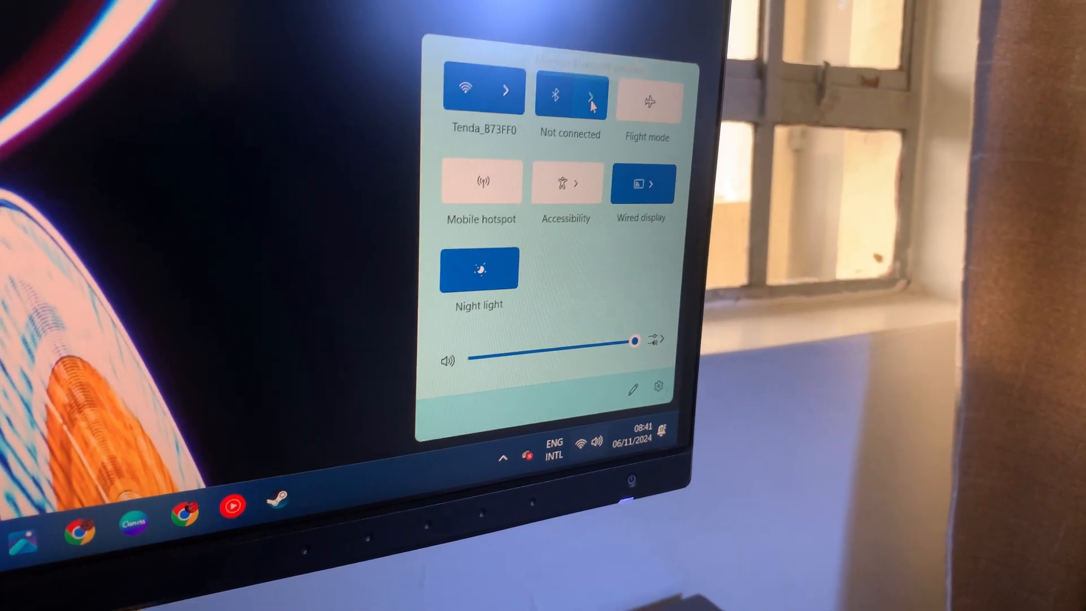
Expand the Bluetooth tile in Quick Settings to reach the Bluetooth & devices page.
left_click(590, 92)
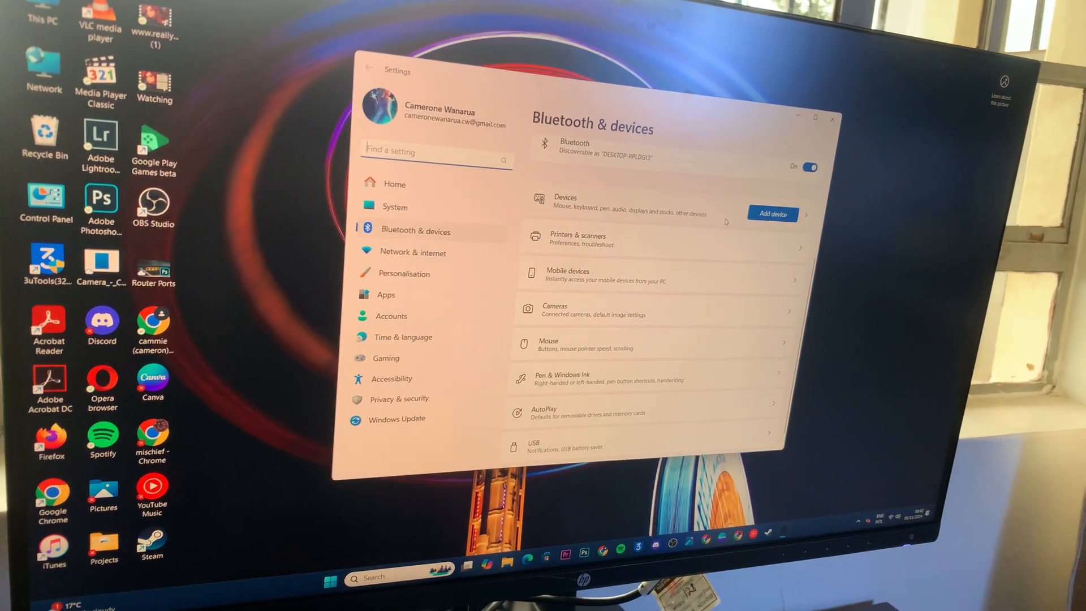
Show the Devices page listing paired input and audio devices.
left_click(564, 204)
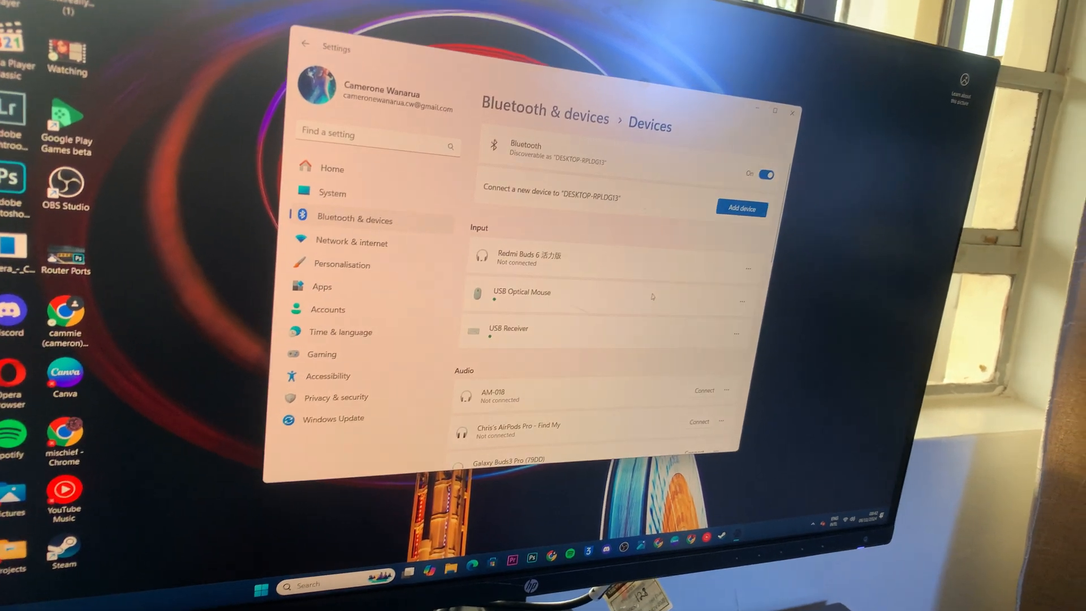
Begin adding a Bluetooth device so nearby discoverable devices are listed.
left_click(740, 207)
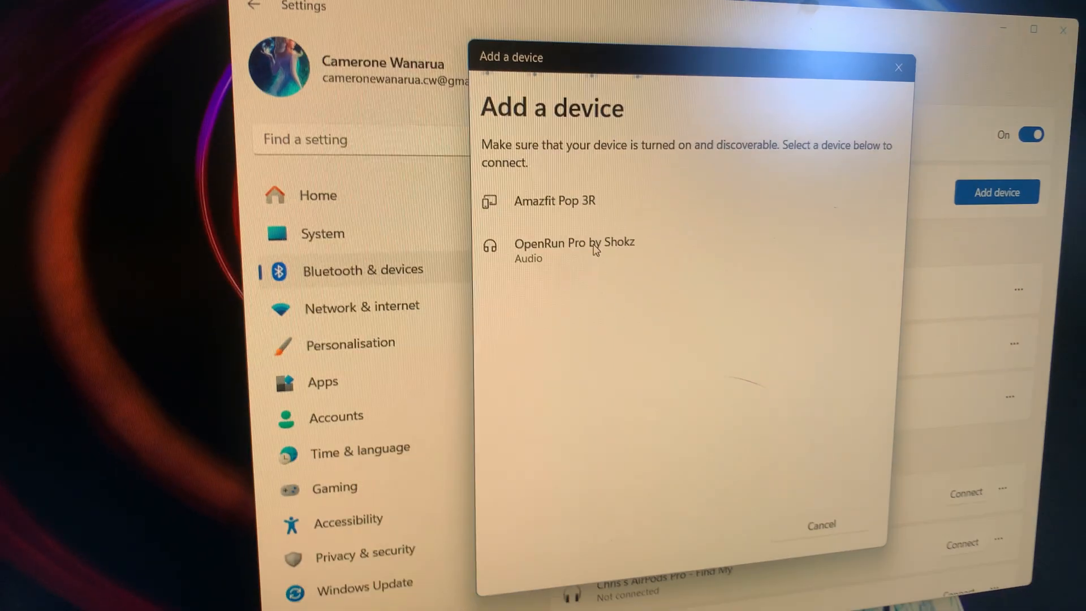
Pair the OpenRun Pro by Shokz headphones from the discoverable devices list.
left_click(573, 249)
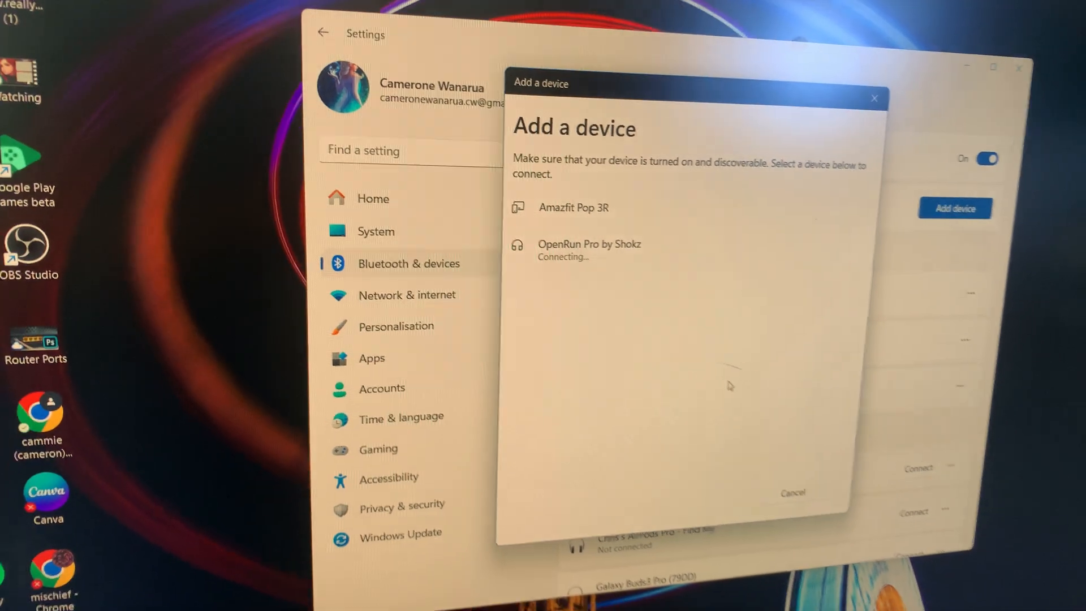